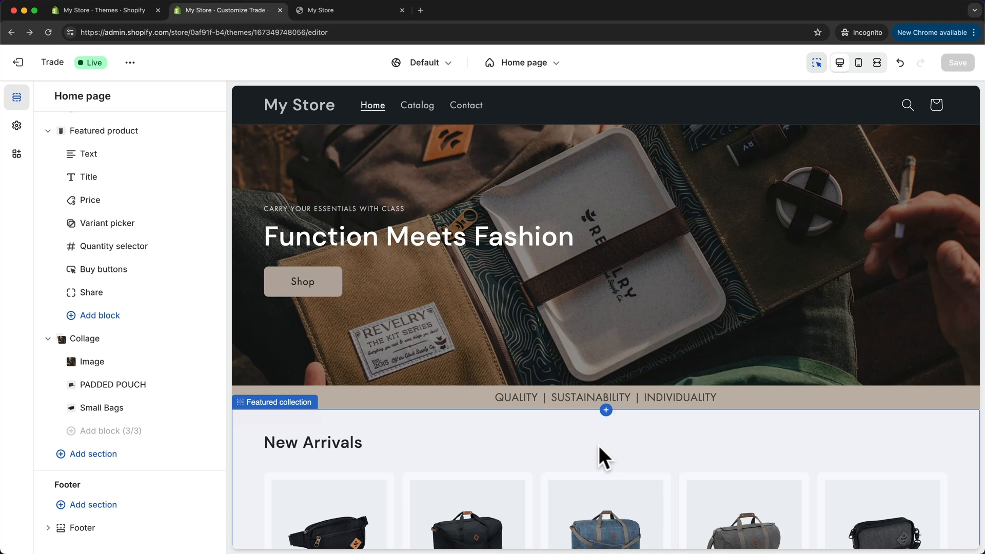
{"action": "mouse_move", "coordinate": [686, 290]}
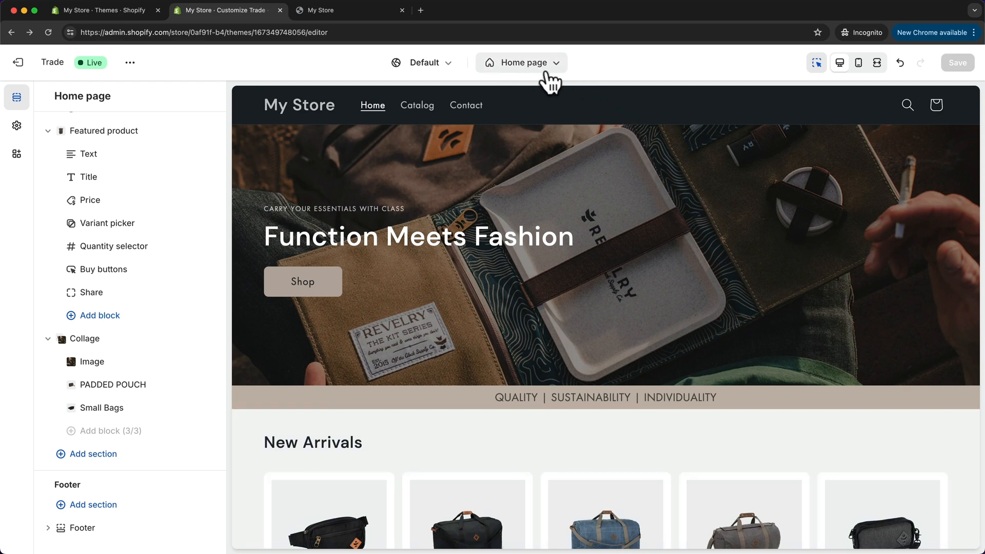
Switch the editor from the home page to the Default product template
{"action": "left_click", "coordinate": [520, 62]}
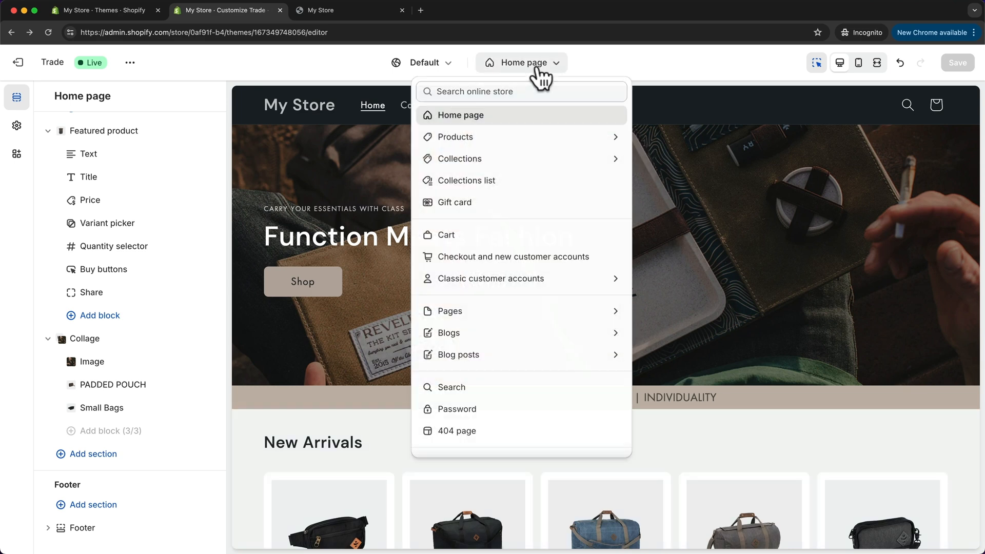
{"action": "mouse_move", "coordinate": [602, 141]}
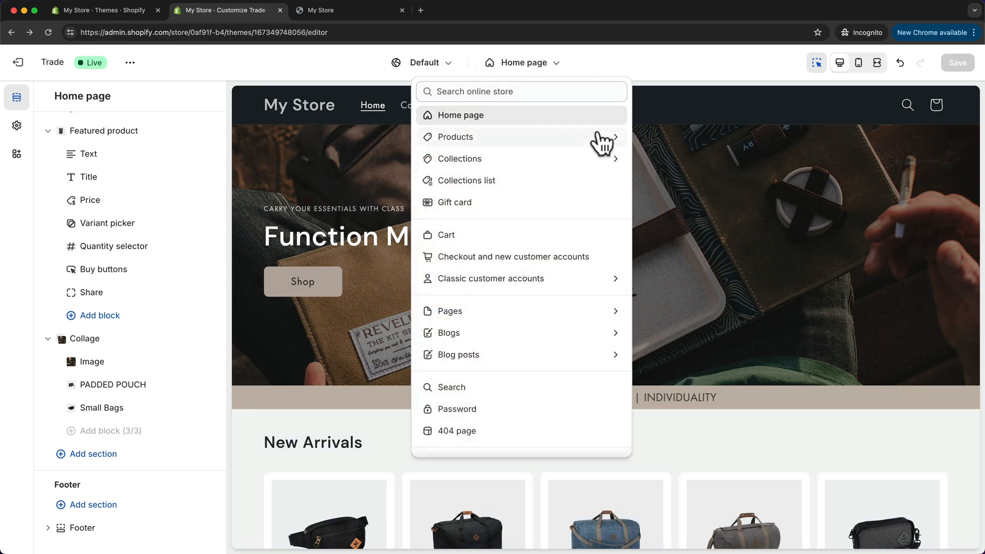
{"action": "mouse_move", "coordinate": [493, 145]}
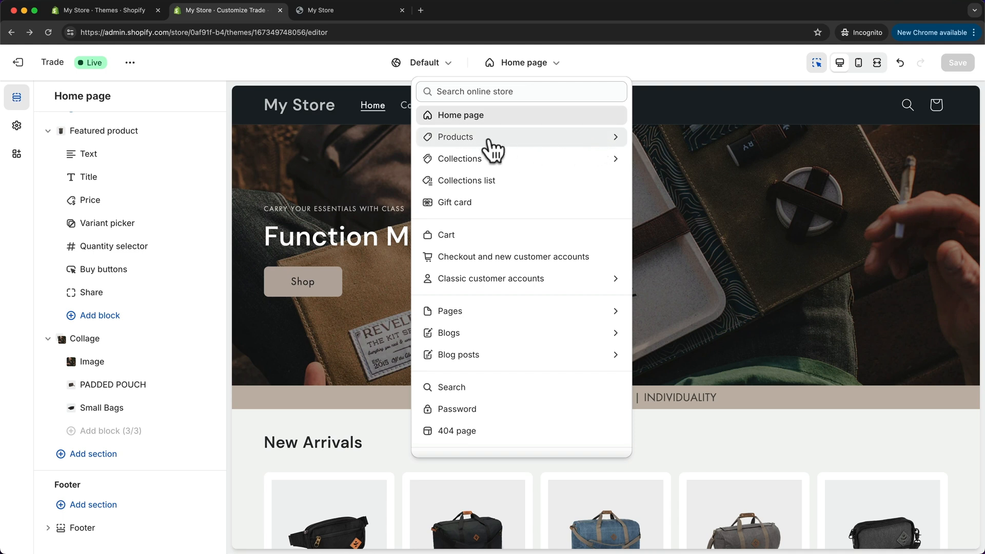
{"action": "left_click", "coordinate": [455, 136]}
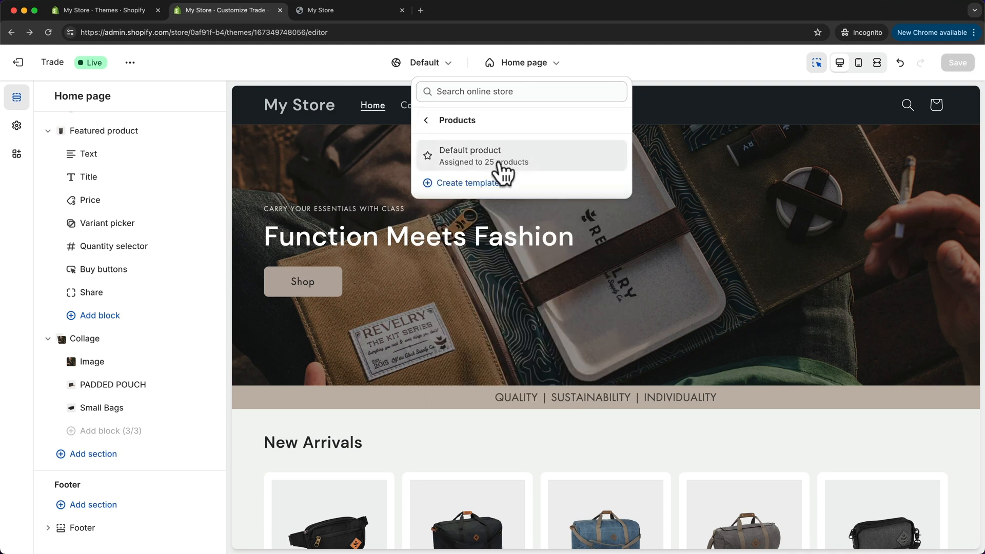
{"action": "left_click", "coordinate": [468, 151]}
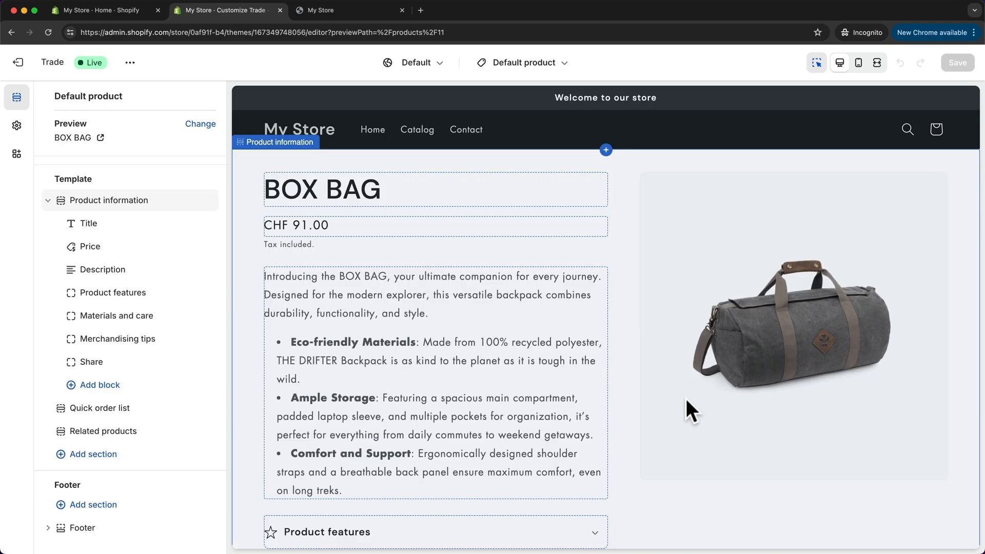
{"action": "mouse_move", "coordinate": [273, 146]}
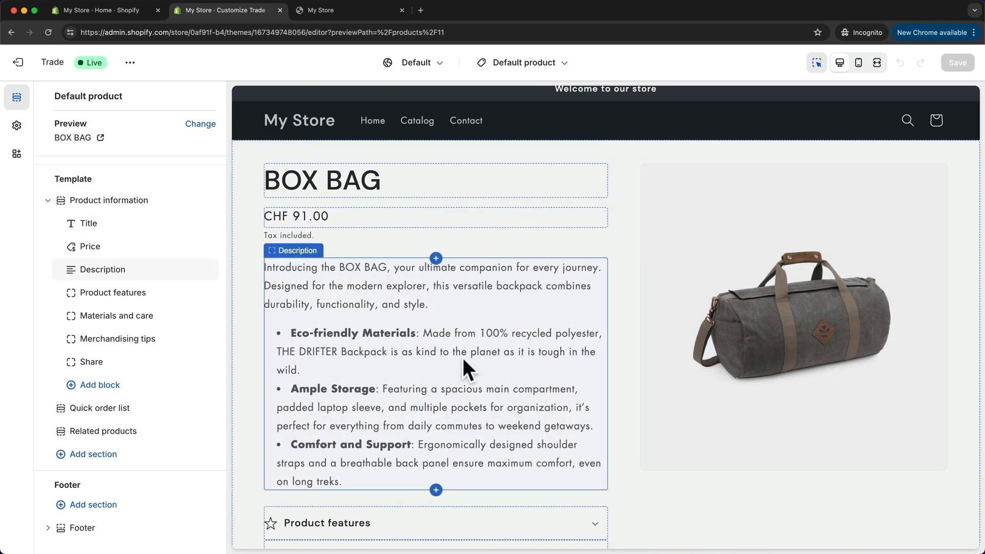
{"action": "mouse_move", "coordinate": [449, 355]}
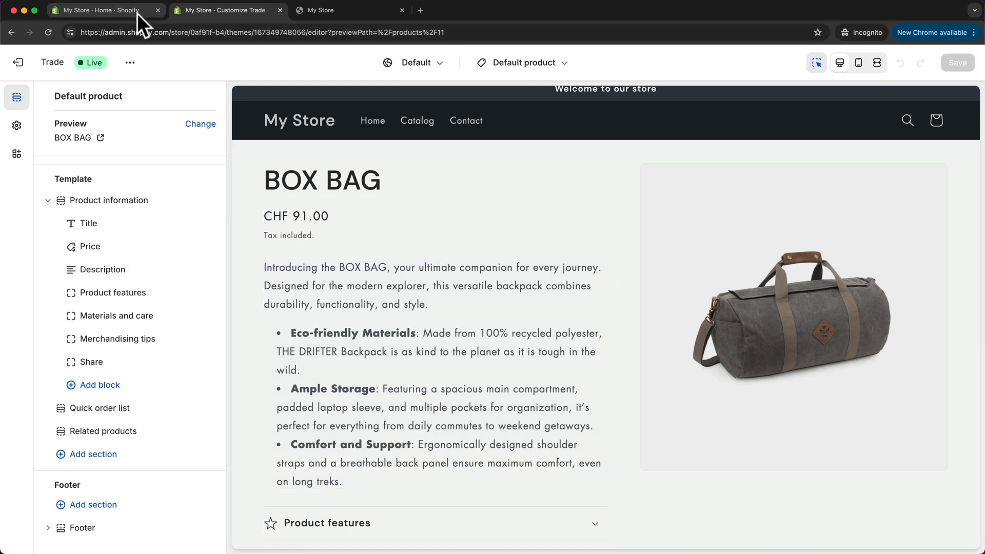
{"action": "left_click", "coordinate": [107, 10]}
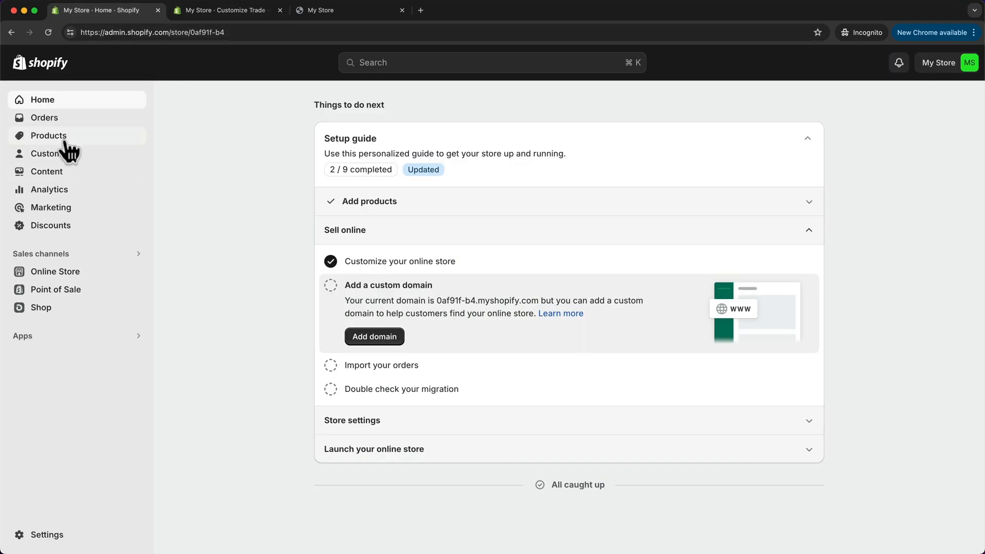
{"action": "left_click", "coordinate": [49, 135]}
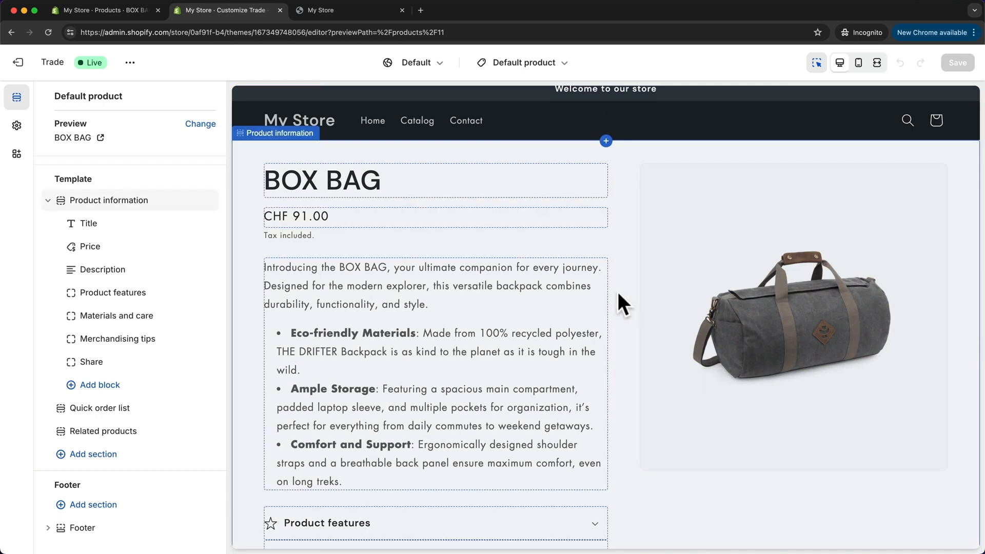
{"action": "mouse_move", "coordinate": [647, 355]}
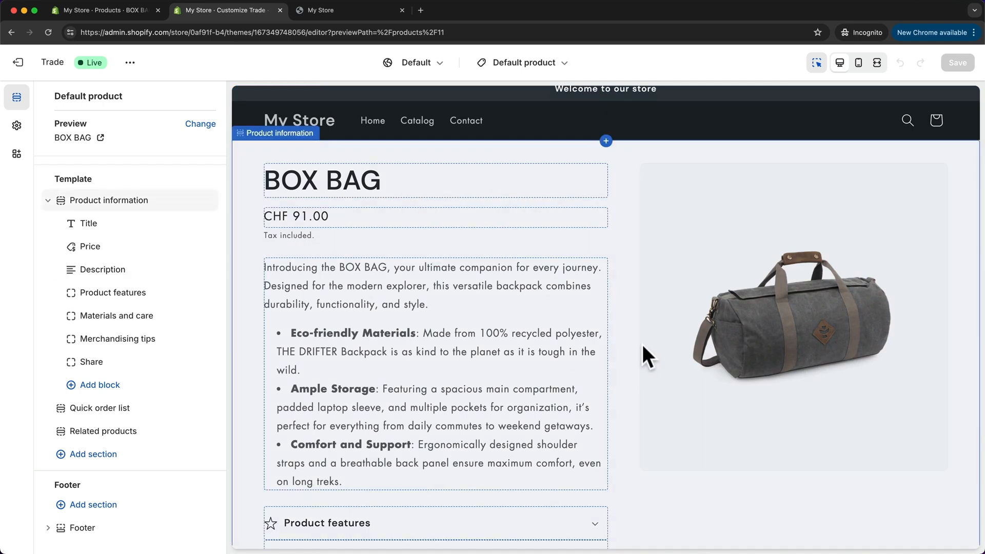
{"action": "mouse_move", "coordinate": [654, 344]}
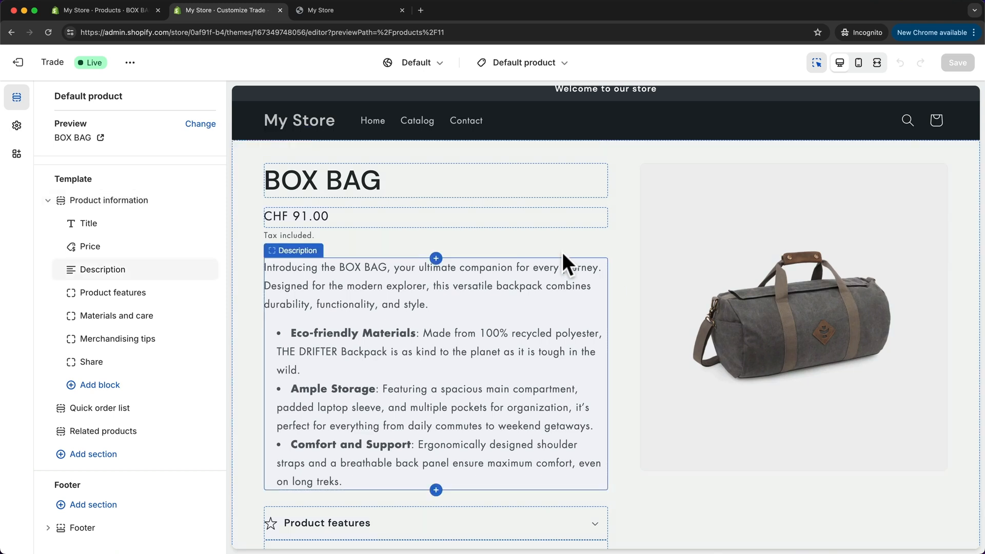
Scroll the sidebar and hide the Materials and care row
{"action": "scroll", "scroll_direction": "down", "scroll_amount": 3}
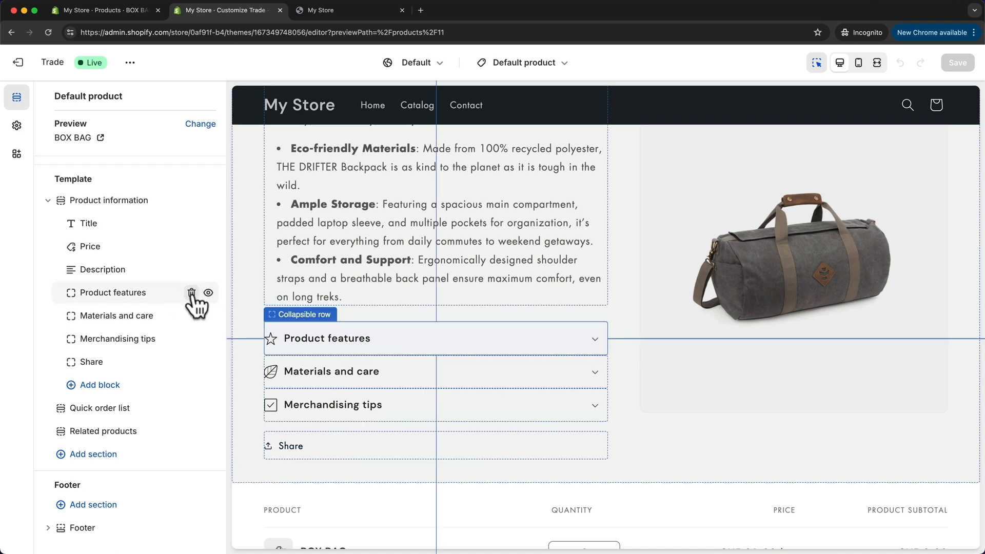
{"action": "mouse_move", "coordinate": [212, 308]}
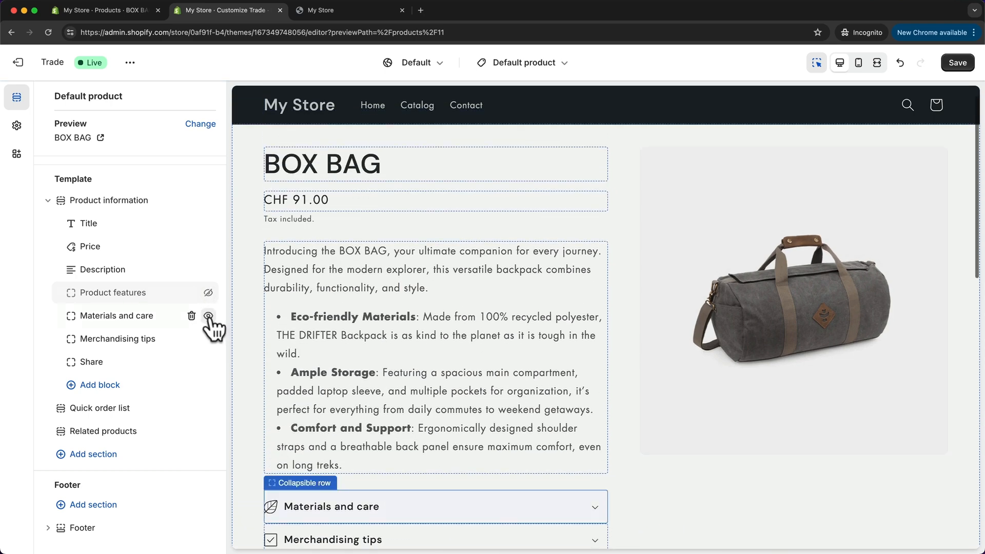
{"action": "left_click", "coordinate": [208, 316]}
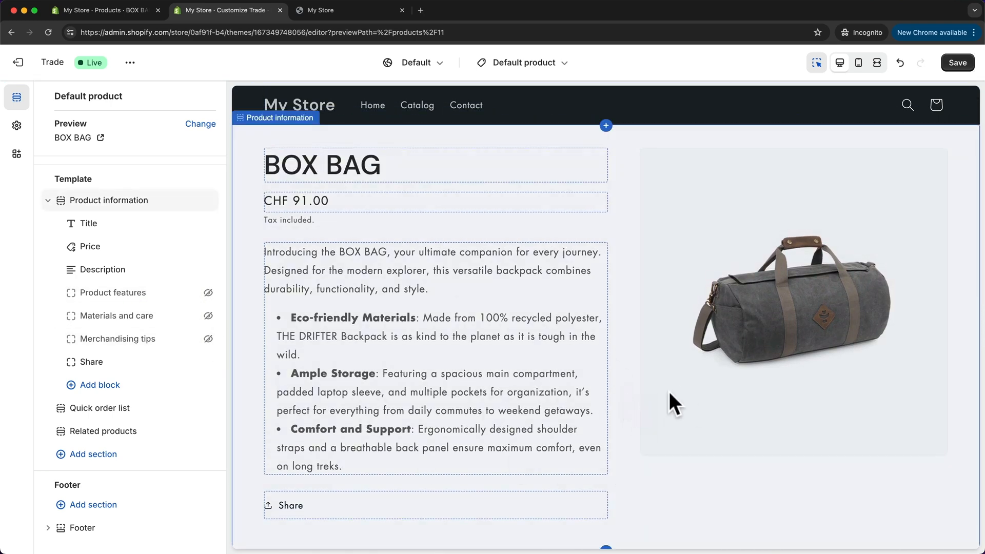
{"action": "mouse_move", "coordinate": [615, 371]}
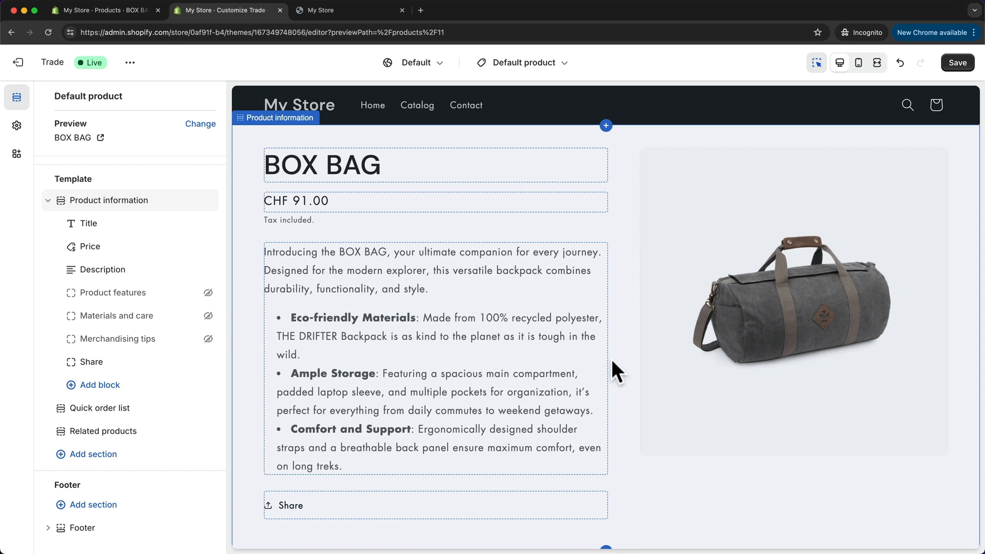
{"action": "left_click", "coordinate": [93, 453]}
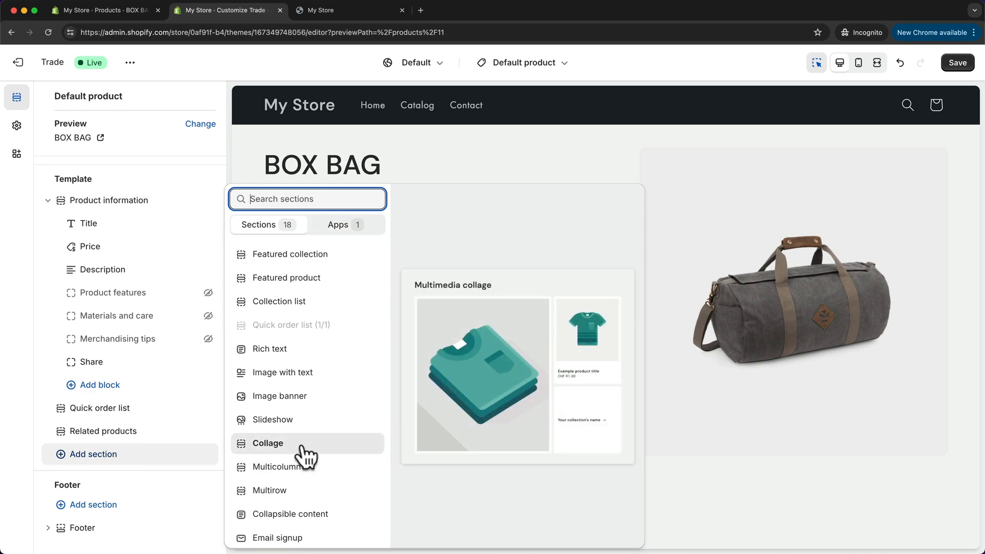
{"action": "left_click", "coordinate": [272, 419]}
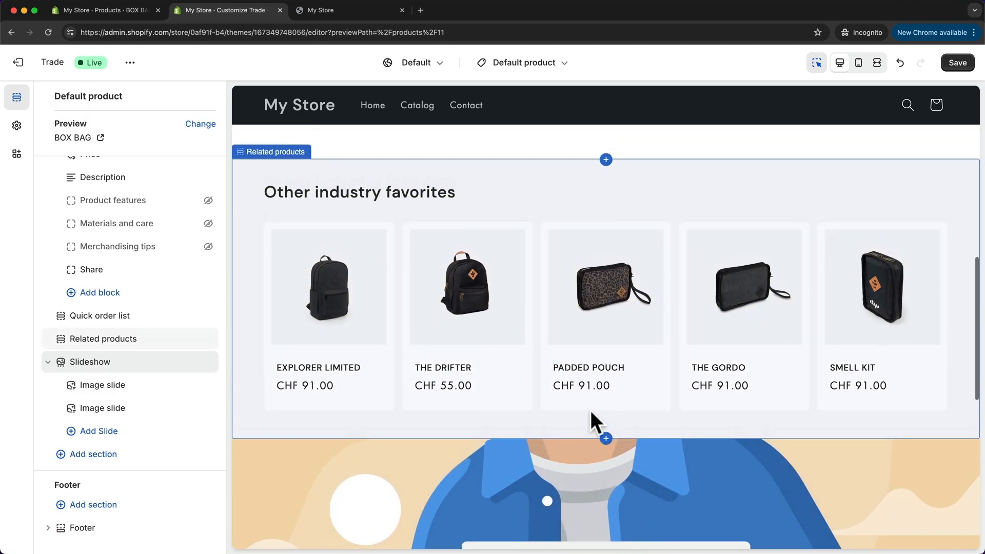
{"action": "scroll", "scroll_direction": "up", "scroll_amount": 3}
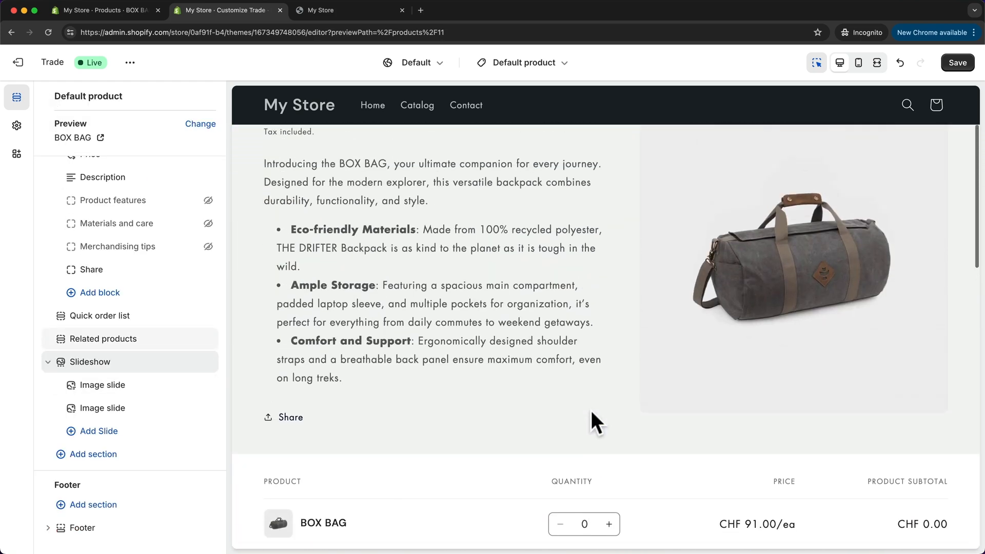
{"action": "left_click", "coordinate": [102, 176]}
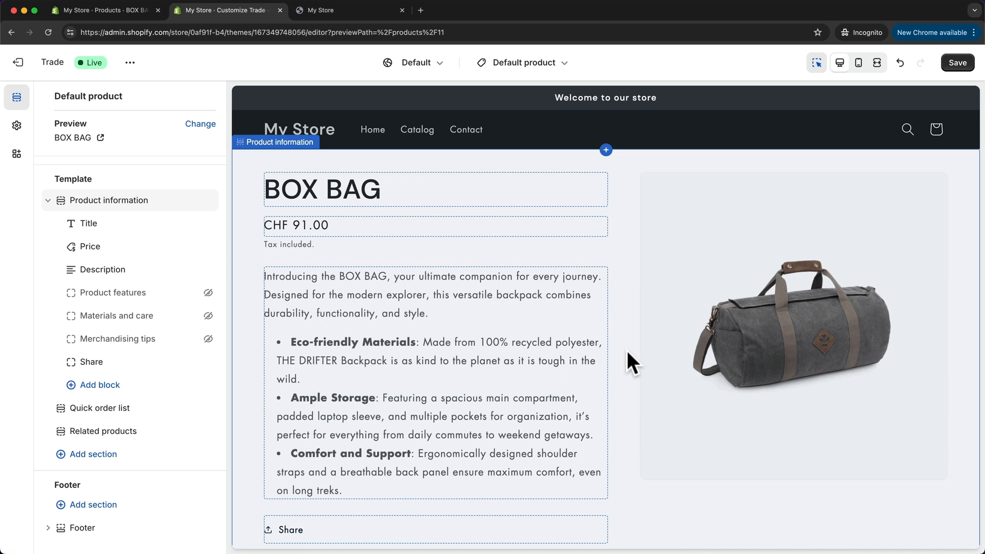
{"action": "mouse_move", "coordinate": [651, 353]}
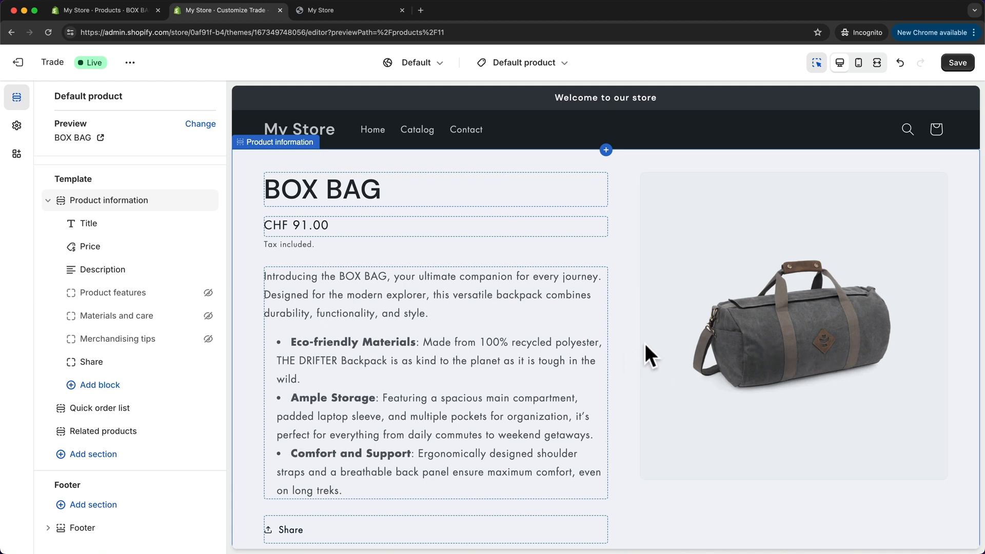
{"action": "mouse_move", "coordinate": [630, 364]}
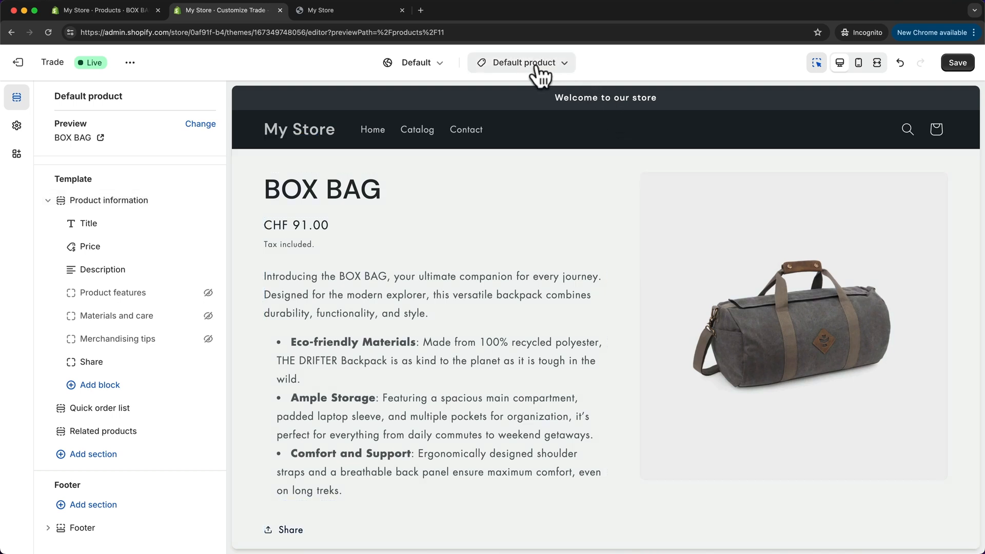
Create a 'Backpacks' template from Default product and select its description block
{"action": "left_click", "coordinate": [520, 63]}
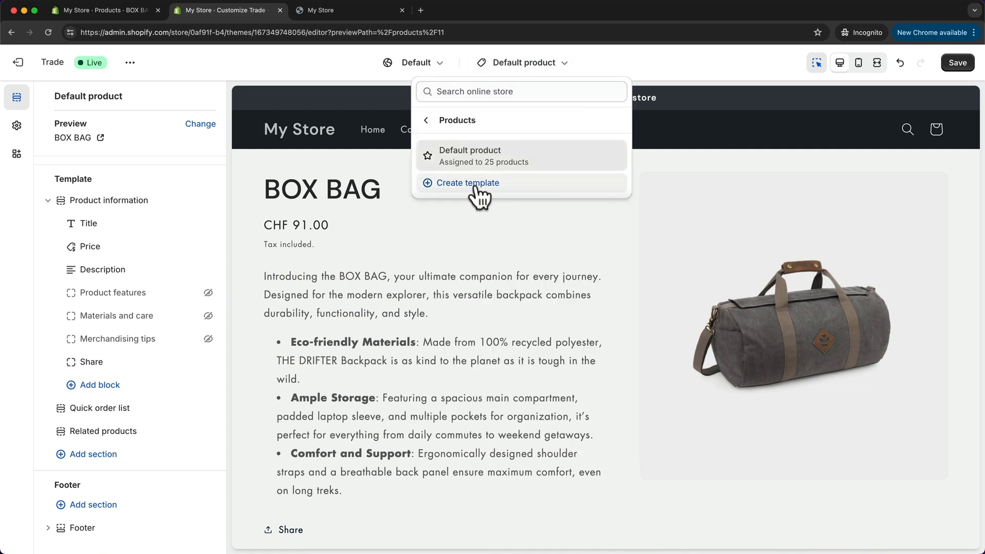
{"action": "left_click", "coordinate": [467, 182]}
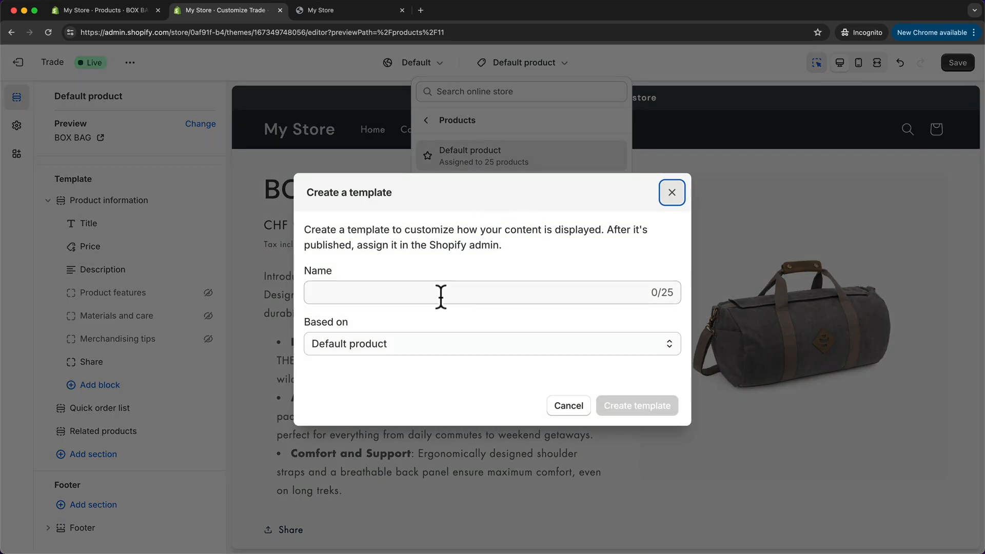
{"action": "type", "text": "Backpacks"}
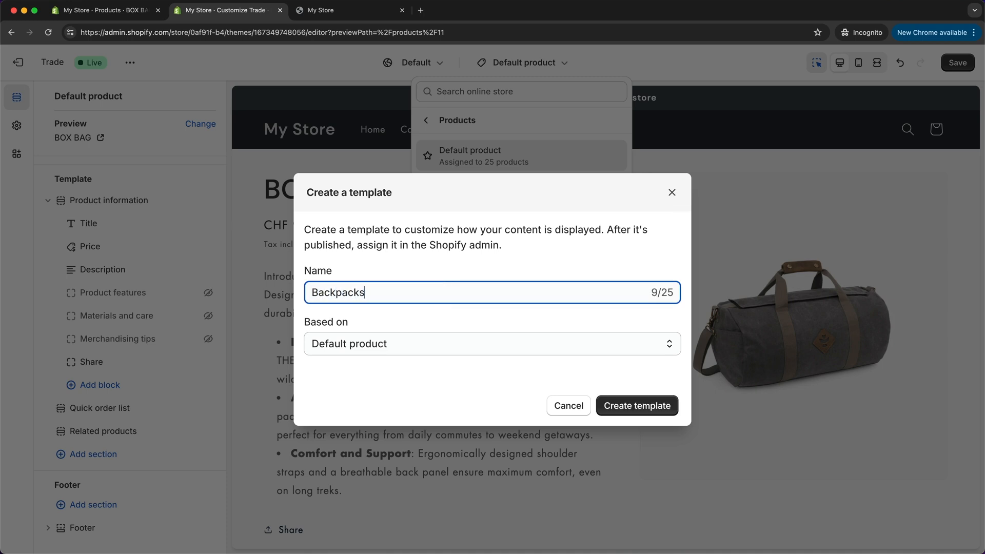
{"action": "left_click", "coordinate": [636, 405]}
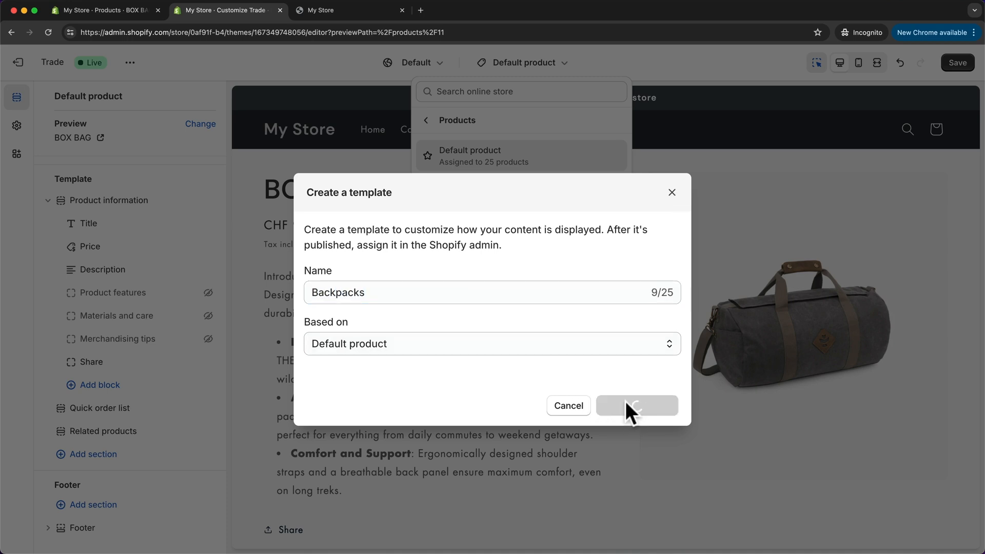
{"action": "left_click", "coordinate": [636, 405]}
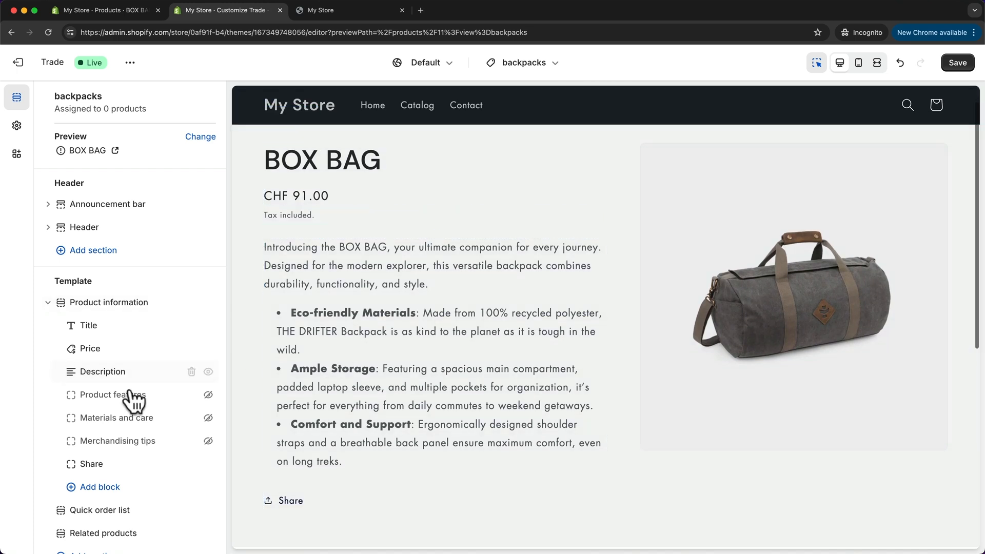
{"action": "left_click", "coordinate": [99, 372]}
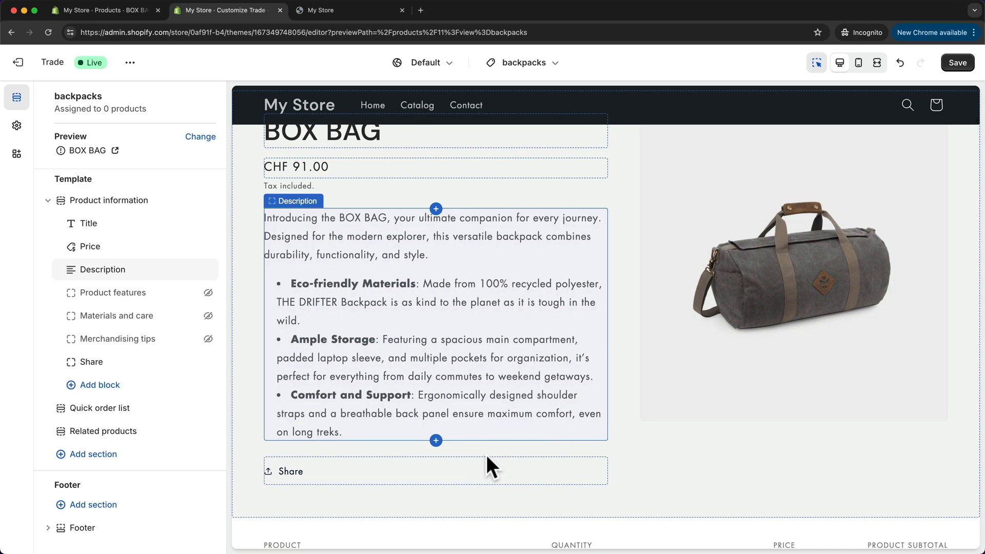
{"action": "scroll", "scroll_direction": "down", "scroll_amount": 3}
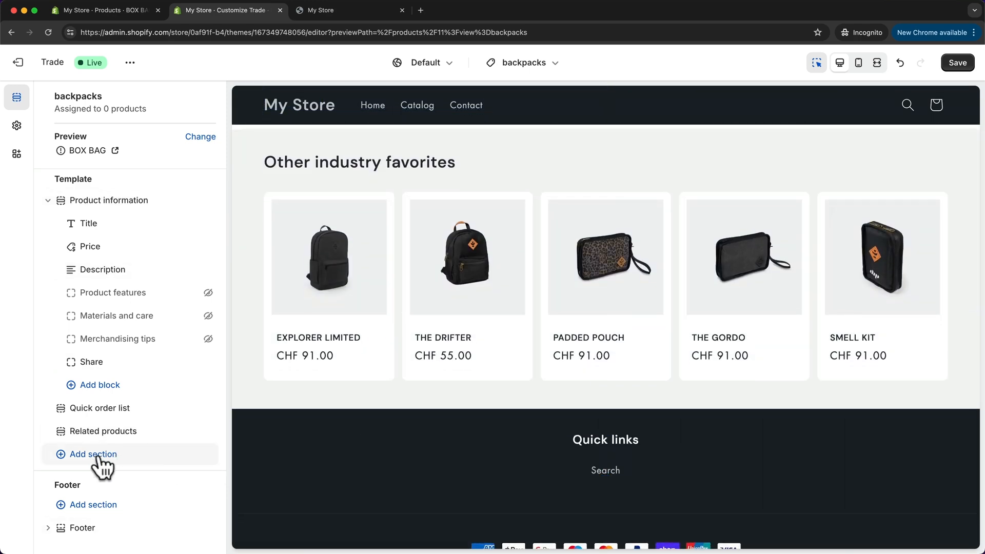
Add a Multicolumn section to the Backpacks template and move to the admin products list
{"action": "left_click", "coordinate": [93, 454]}
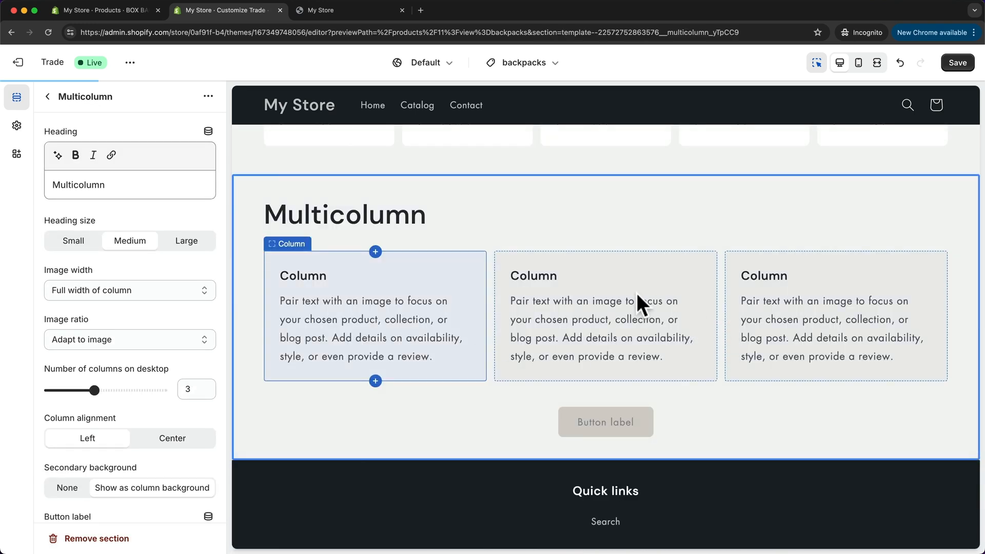
{"action": "left_click", "coordinate": [603, 314]}
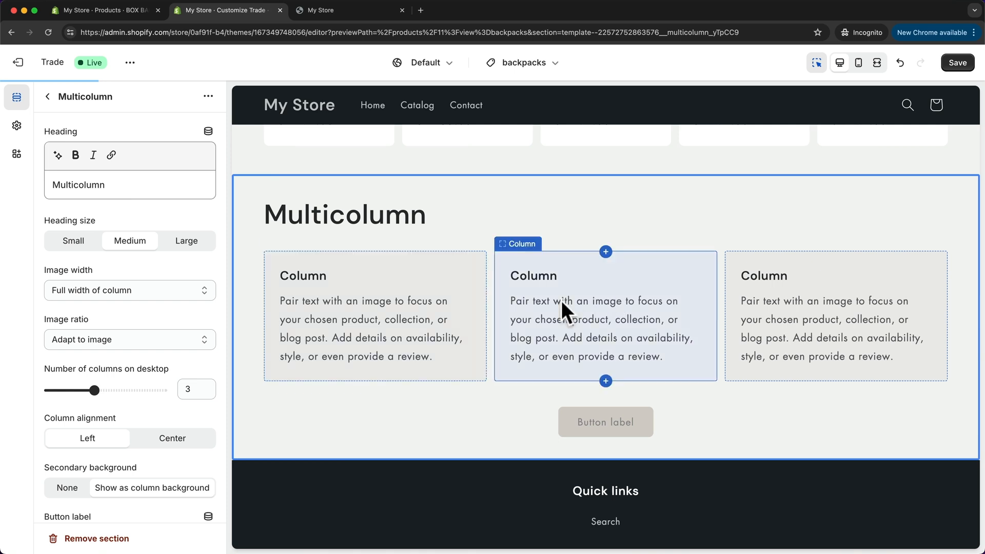
{"action": "mouse_move", "coordinate": [584, 377]}
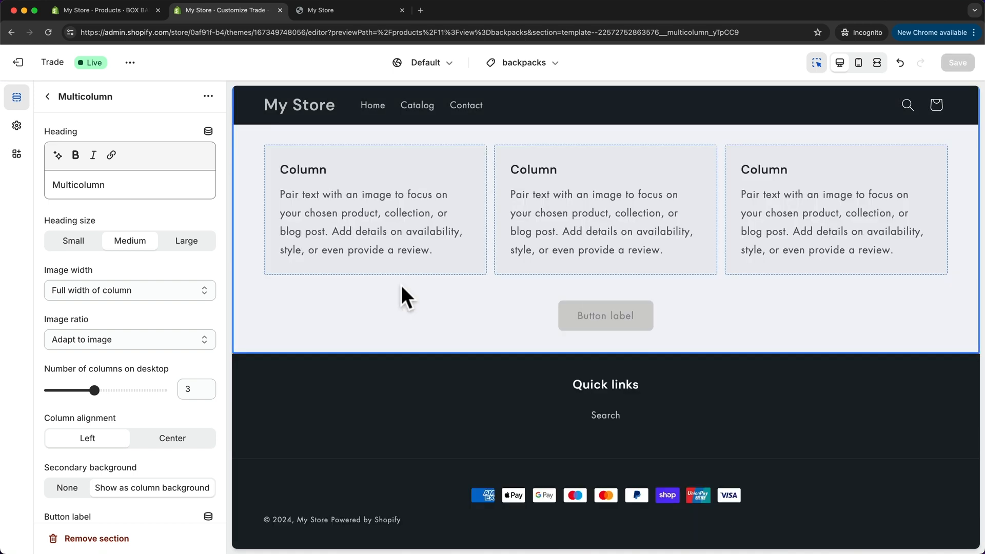
{"action": "mouse_move", "coordinate": [434, 341]}
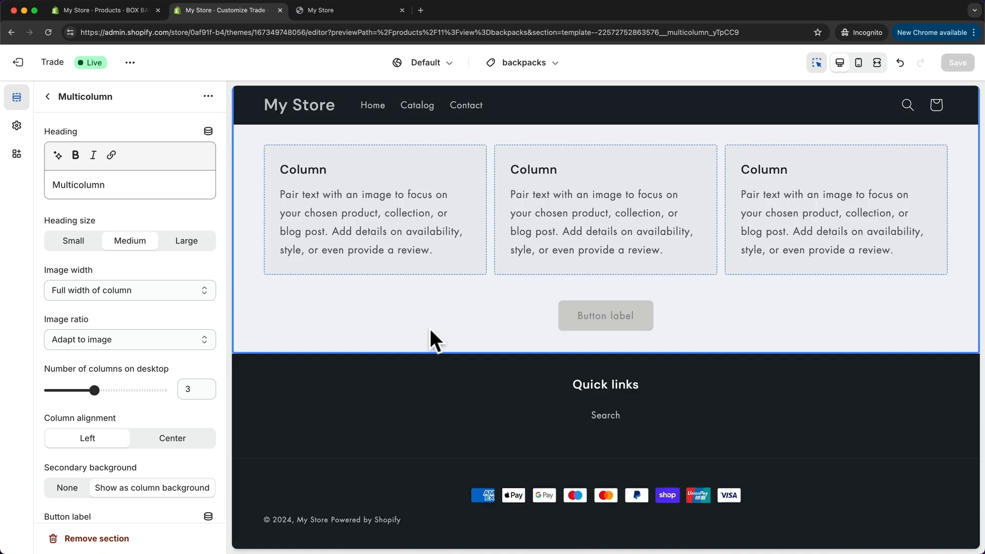
{"action": "scroll", "scroll_direction": "up", "scroll_amount": 3}
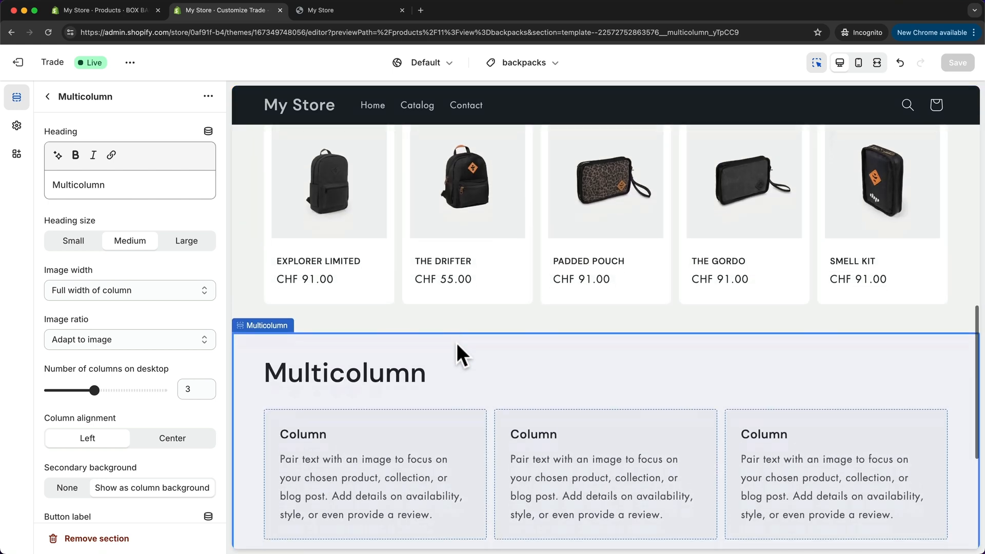
{"action": "scroll", "scroll_direction": "down", "scroll_amount": 3}
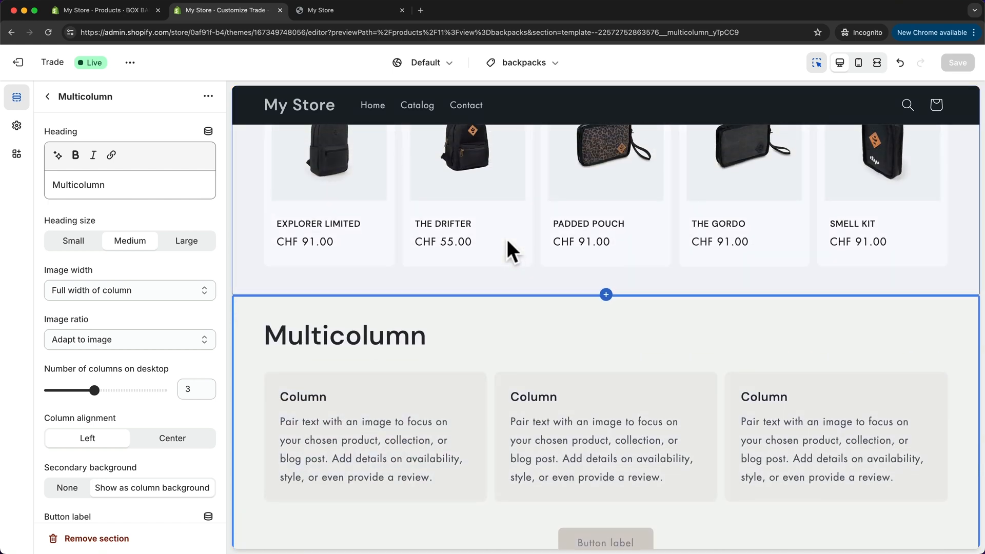
{"action": "left_click", "coordinate": [104, 11]}
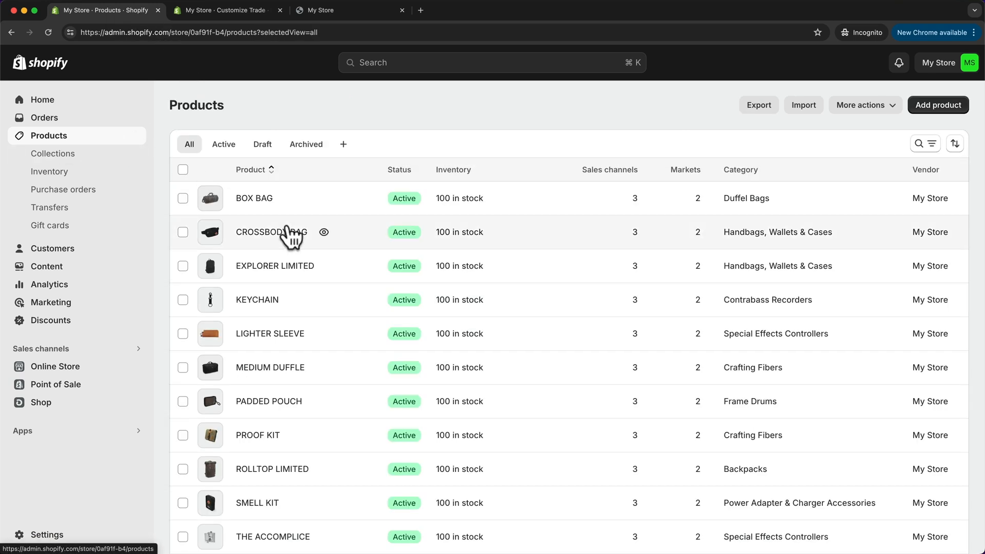
Set ROLLTOP LIMITED's theme template to backpacks, save, and switch to the live store
{"action": "scroll", "scroll_direction": "down", "scroll_amount": 3}
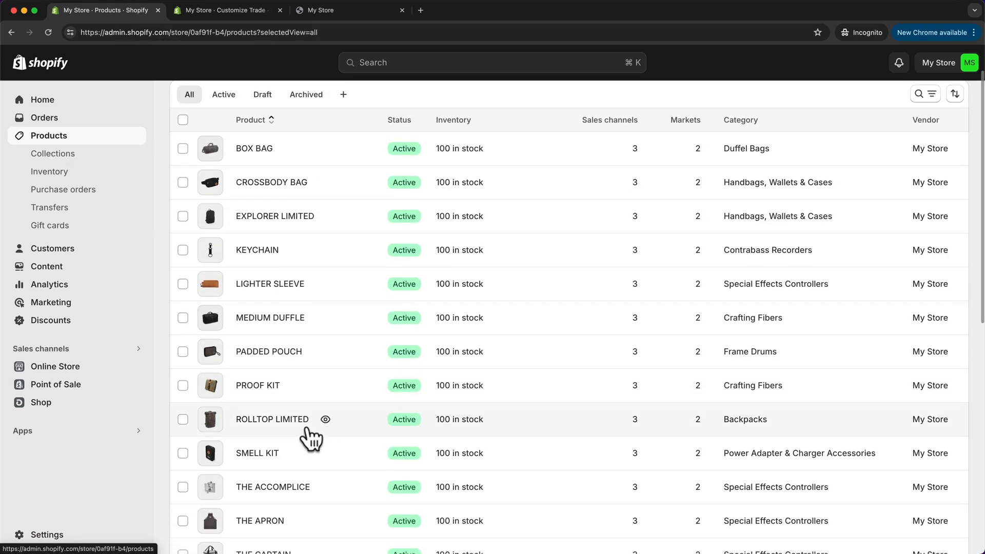
{"action": "left_click", "coordinate": [272, 419]}
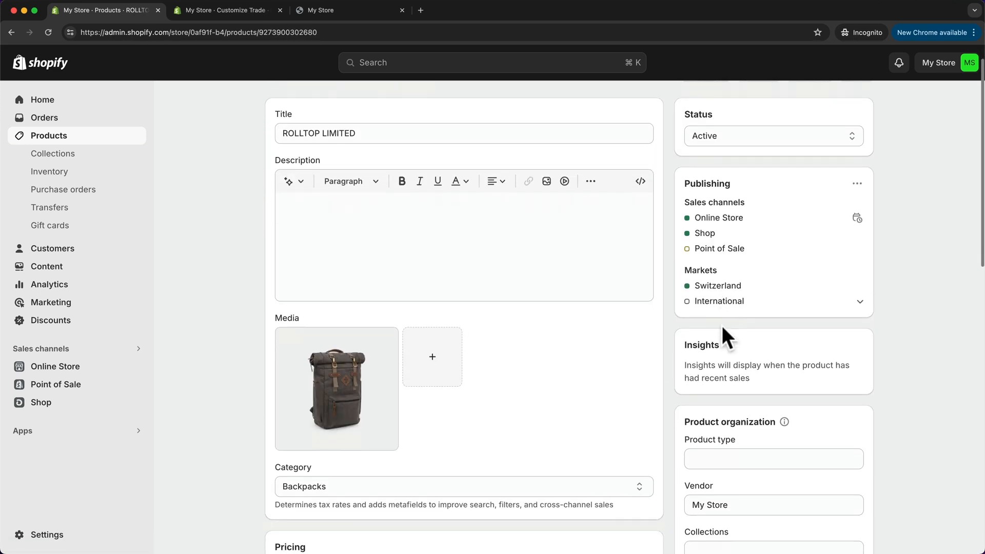
{"action": "scroll", "scroll_direction": "down", "scroll_amount": 3}
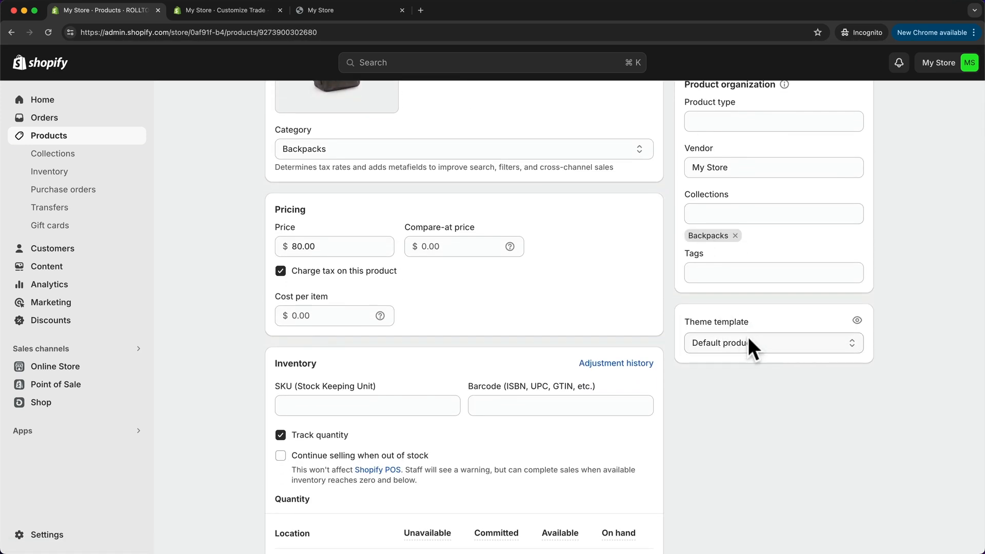
{"action": "left_click", "coordinate": [773, 342]}
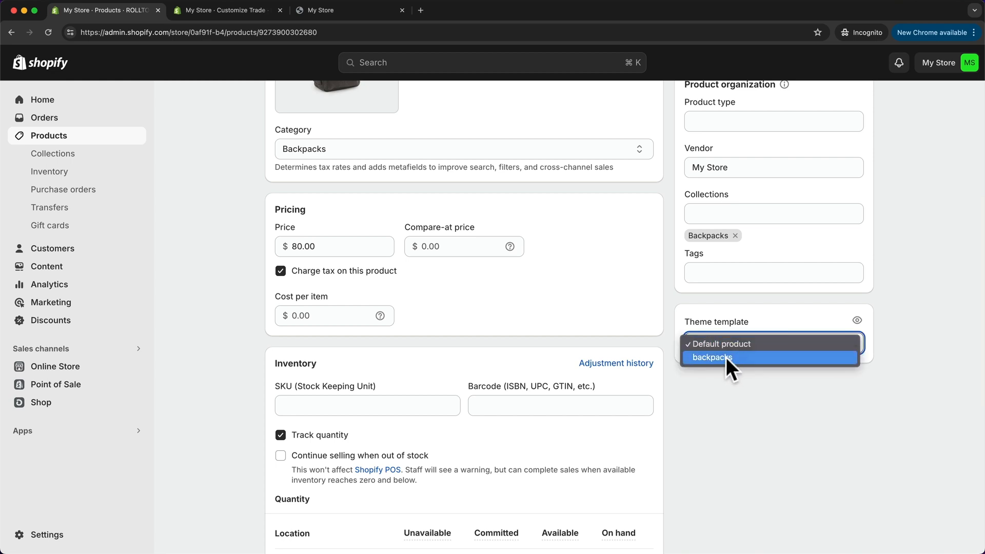
{"action": "left_click", "coordinate": [711, 357]}
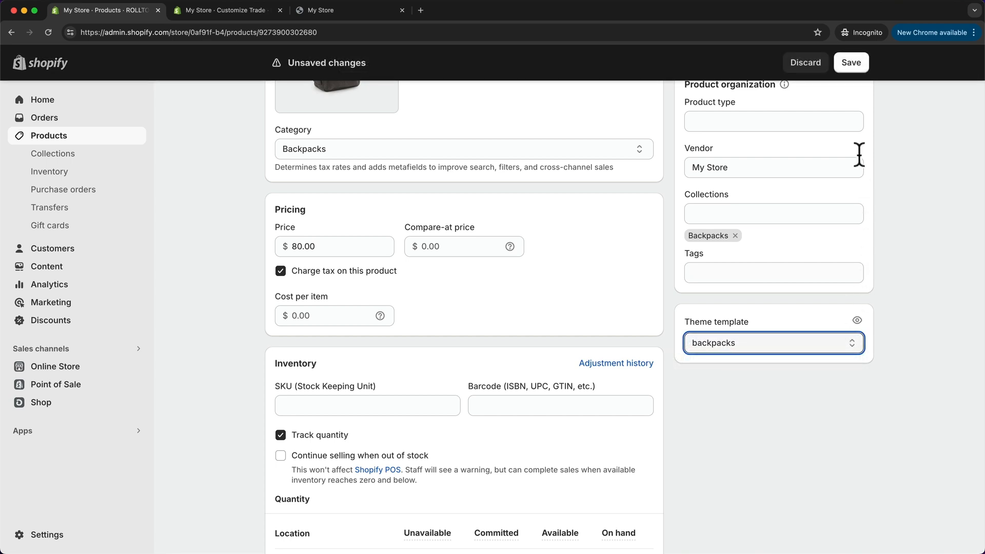
{"action": "left_click", "coordinate": [851, 62]}
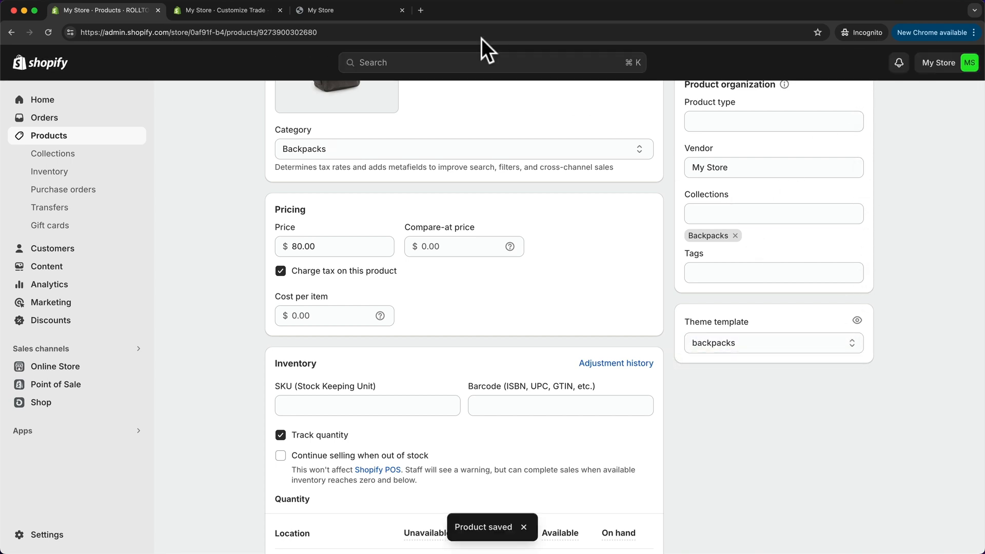
{"action": "left_click", "coordinate": [326, 11]}
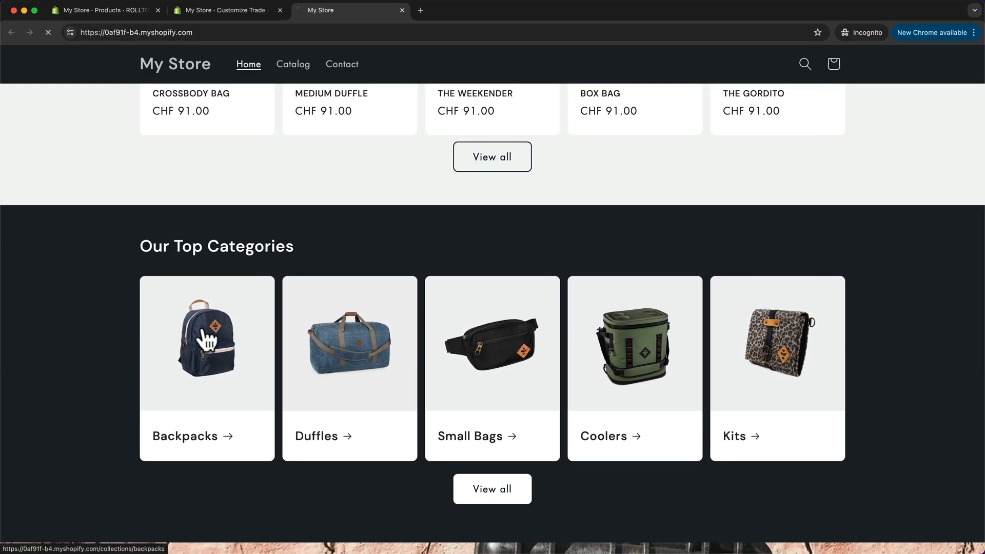
Open the Backpacks category on the live store and scroll down
{"action": "left_click", "coordinate": [206, 342]}
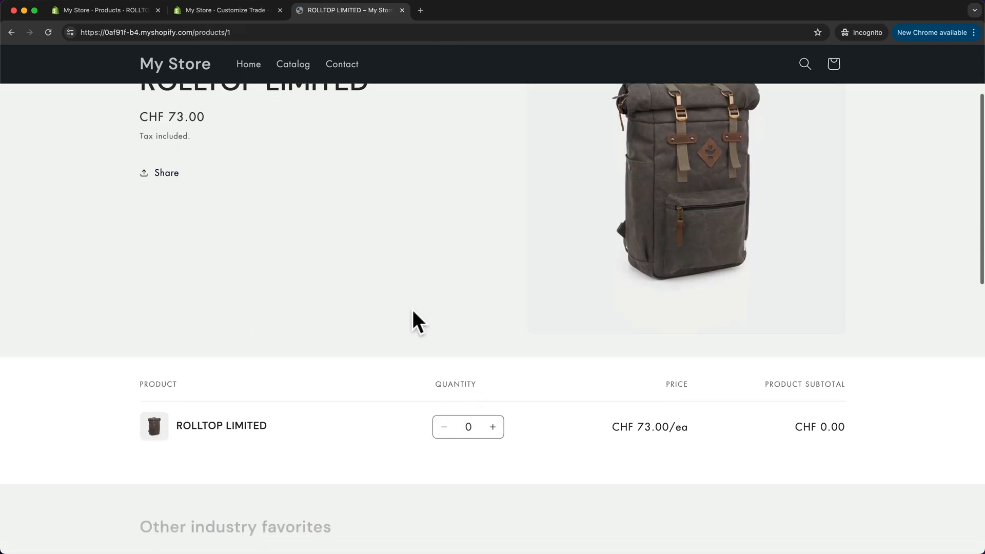
{"action": "scroll", "scroll_direction": "down", "scroll_amount": 3}
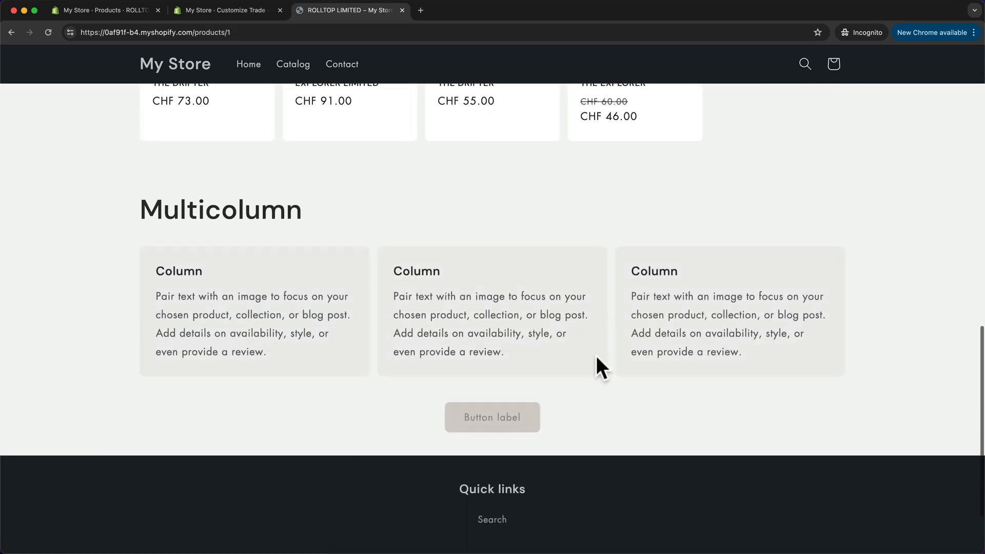
{"action": "mouse_move", "coordinate": [568, 308]}
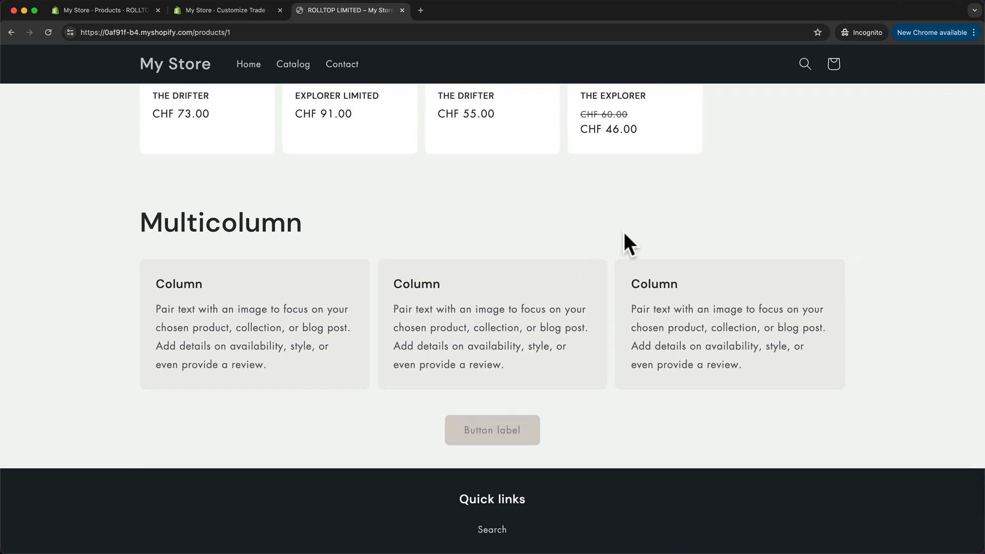
{"action": "mouse_move", "coordinate": [618, 244]}
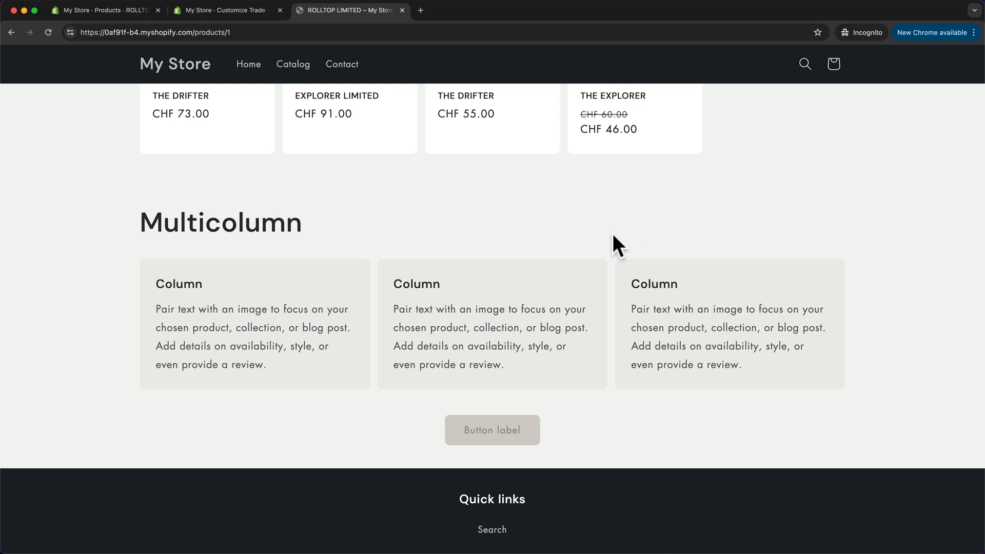
{"action": "mouse_move", "coordinate": [227, 10]}
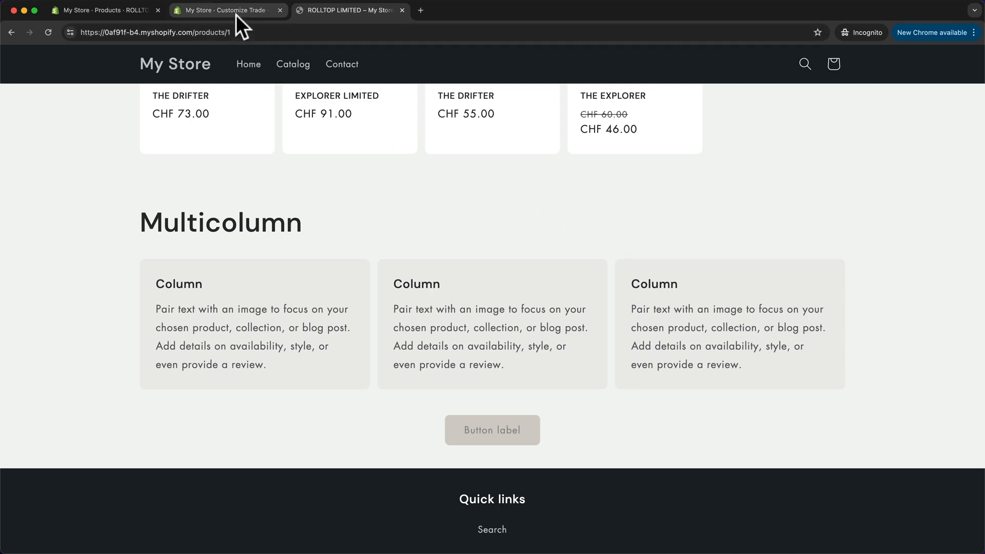
Go back to the Customize theme tab and scroll the preview to the top
{"action": "left_click", "coordinate": [226, 11]}
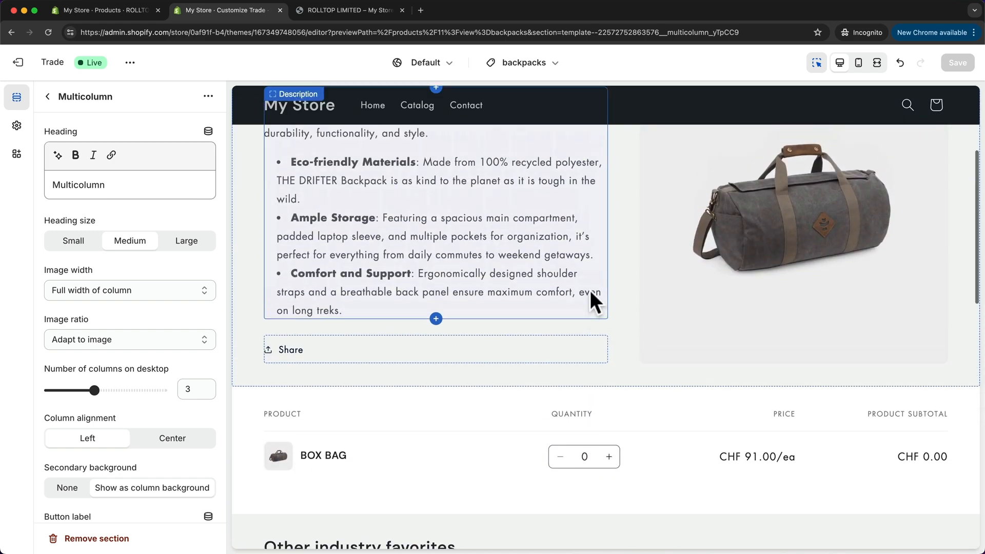
{"action": "scroll", "scroll_direction": "up", "scroll_amount": 3}
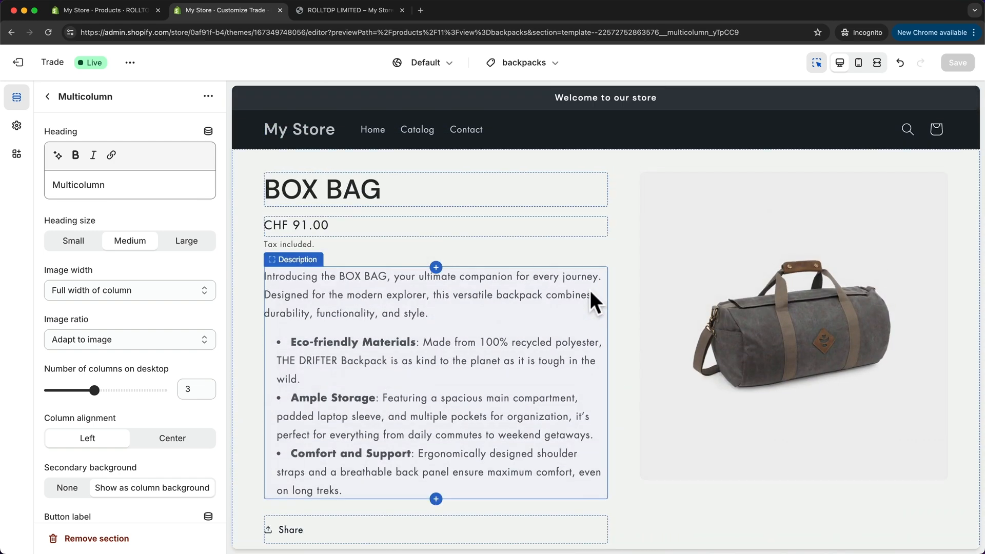
{"action": "mouse_move", "coordinate": [595, 267]}
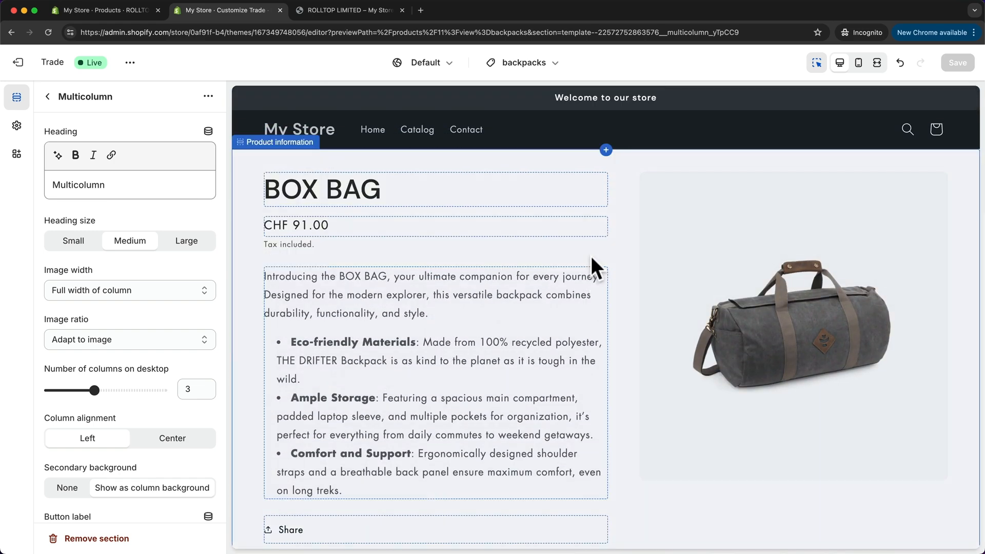